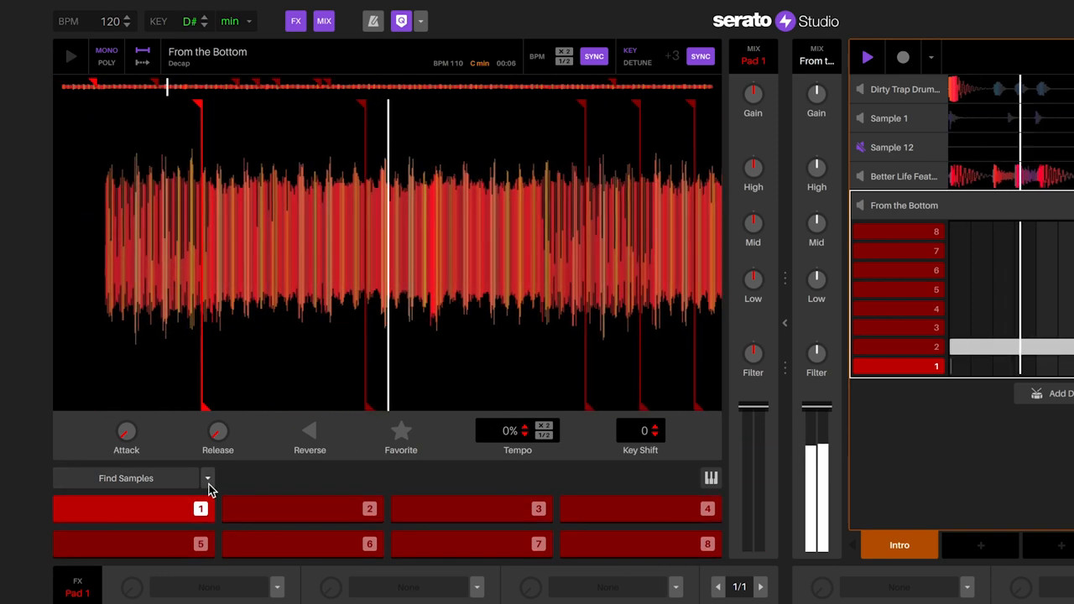
Choose the Serato DJ cue point set for the loaded Better Life sample pads
{"action": "left_click", "coordinate": [208, 480]}
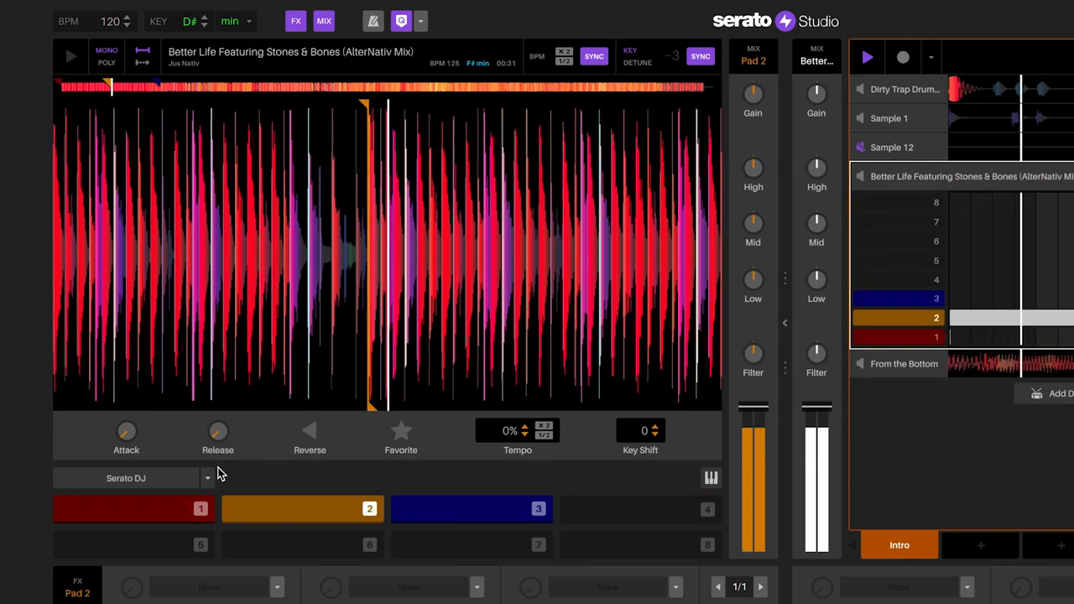
{"action": "left_click", "coordinate": [208, 477]}
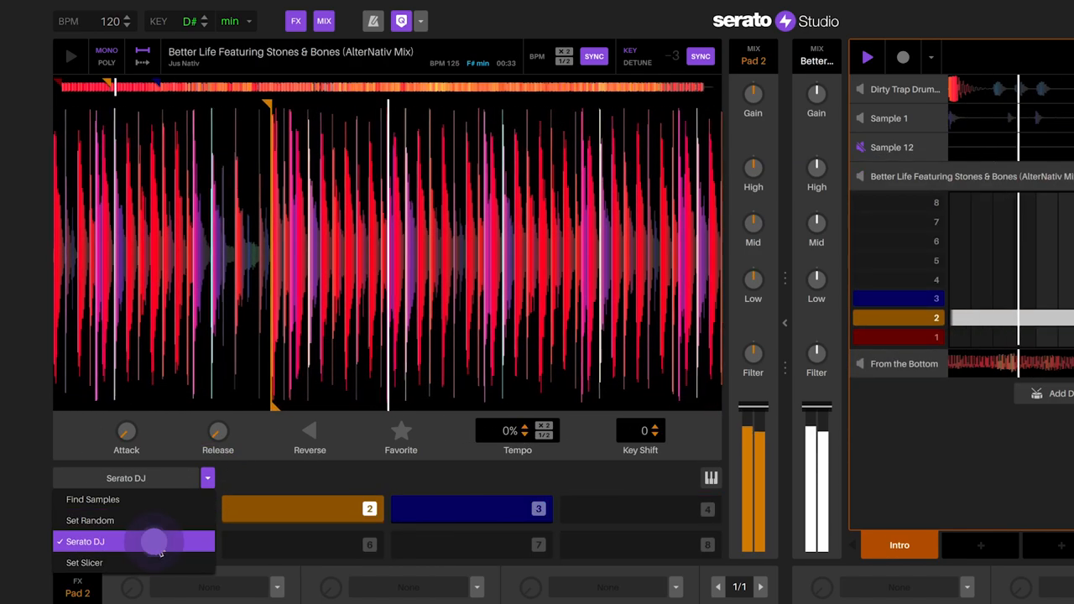
{"action": "left_click", "coordinate": [87, 542]}
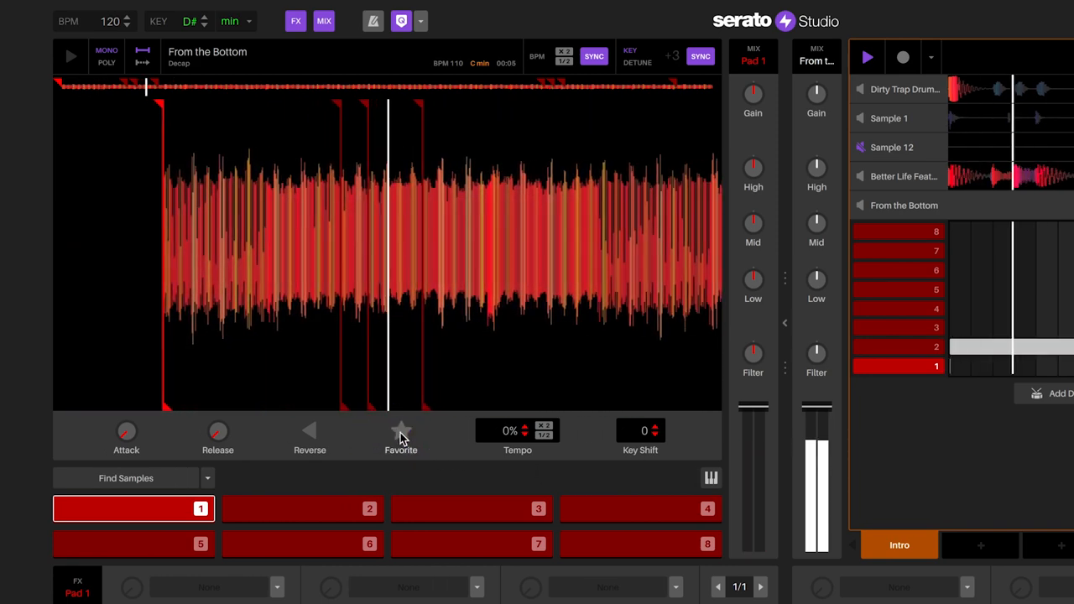
Star pad 1 of 'From the Bottom' as a favourite and audition pad 2
{"action": "left_click", "coordinate": [400, 429]}
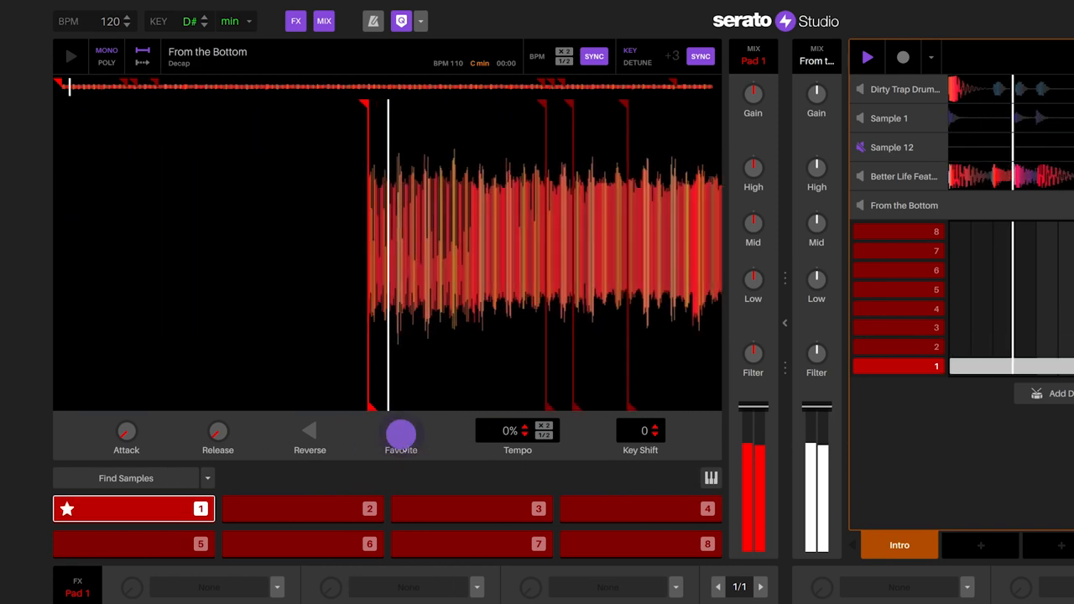
{"action": "left_click", "coordinate": [302, 509]}
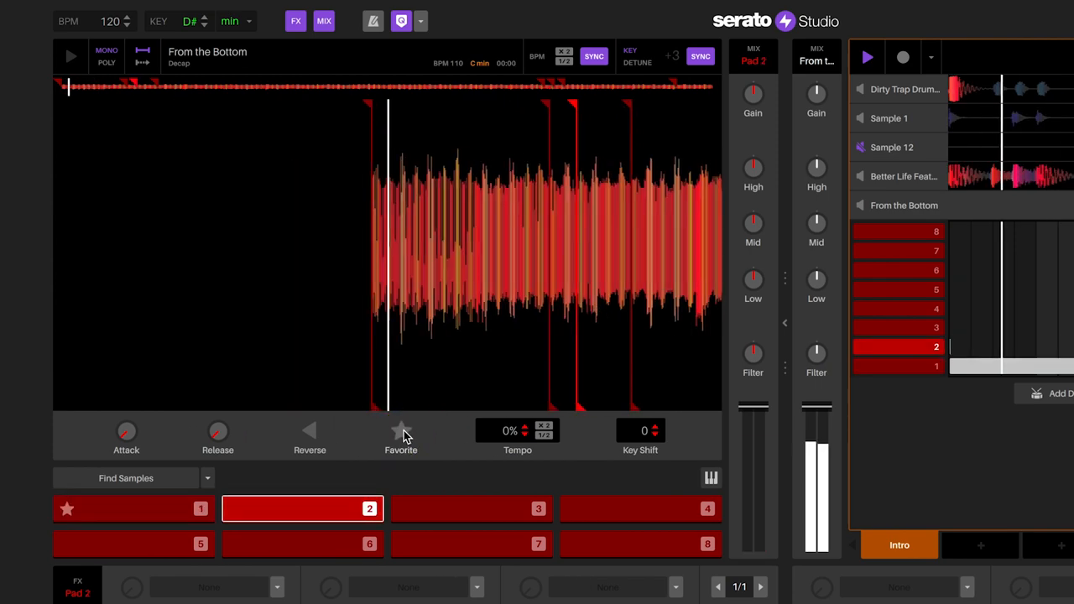
{"action": "left_click", "coordinate": [399, 430]}
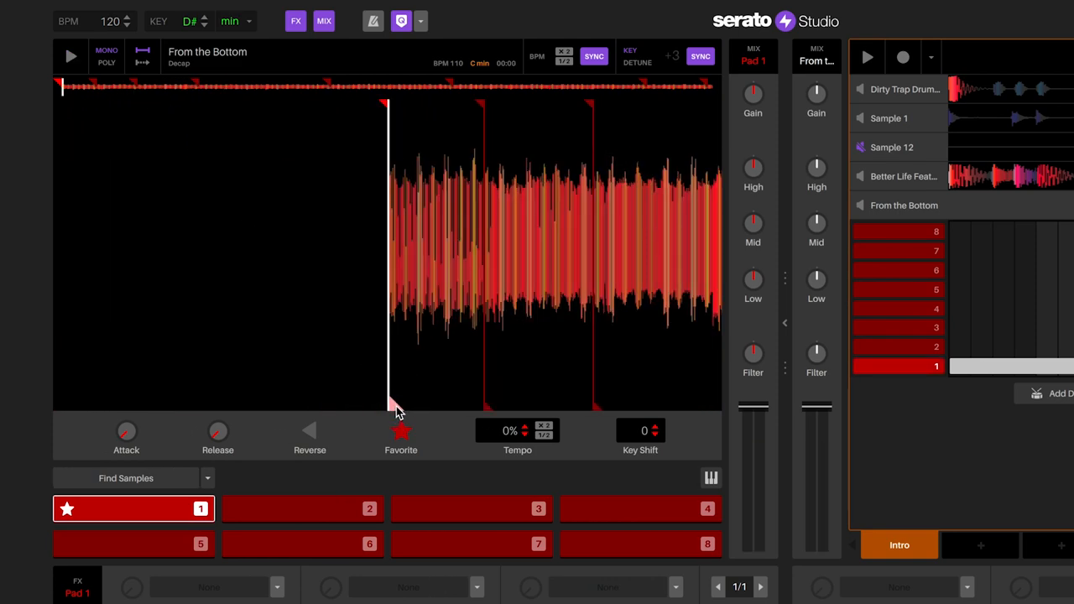
Drag pad 1's end anchor inward along the waveform to shorten its region
{"action": "left_click_drag", "start_coordinate": [389, 408], "coordinate": [457, 407]}
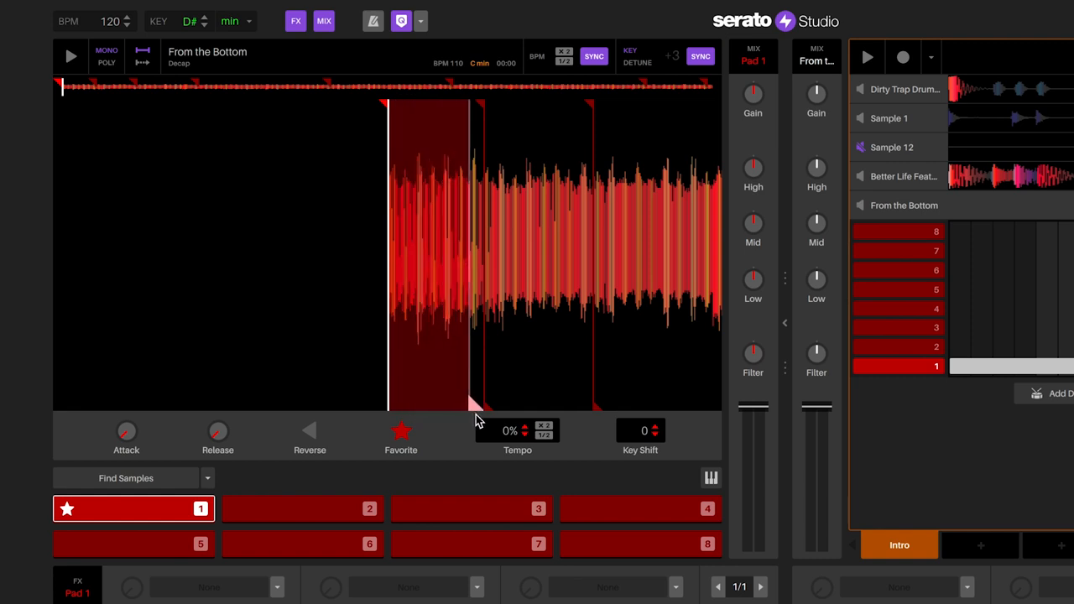
{"action": "left_click", "coordinate": [68, 54]}
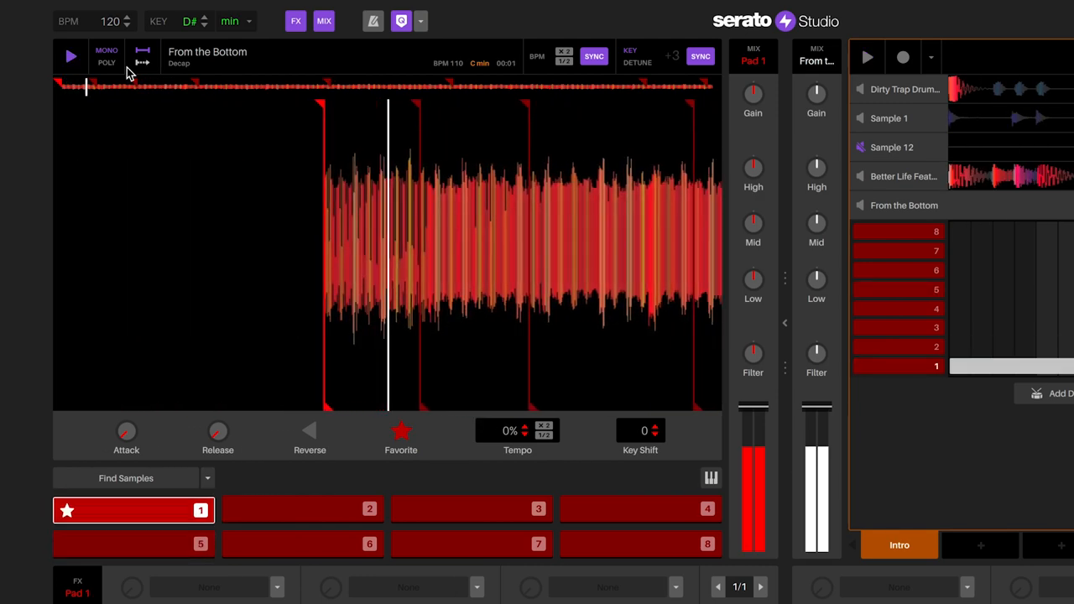
Switch 'From the Bottom' to MONO playback and audition pads 5 and 1
{"action": "left_click", "coordinate": [70, 57]}
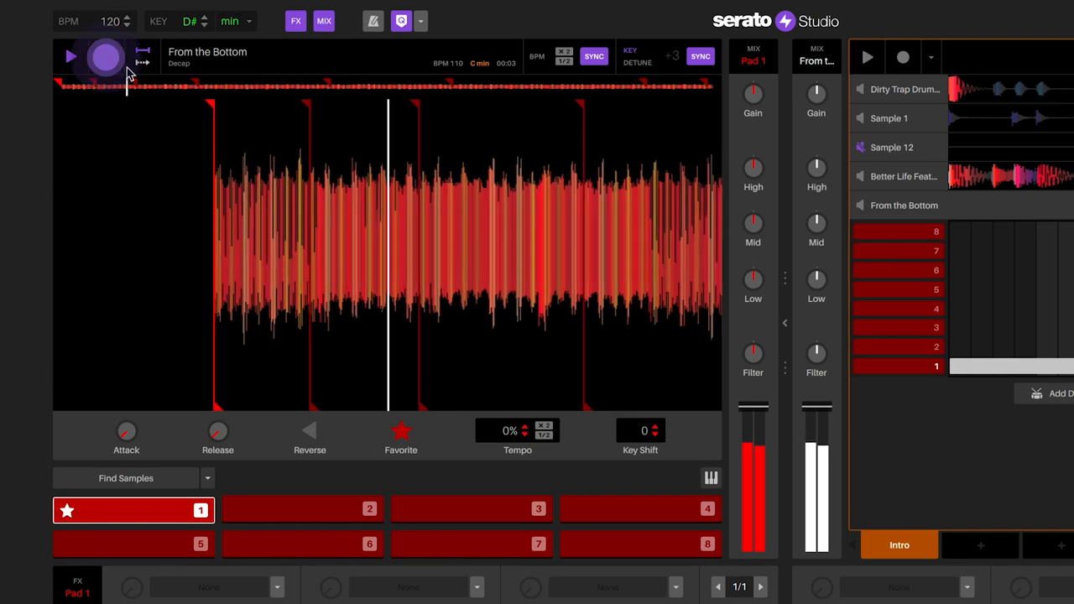
{"action": "left_click", "coordinate": [71, 54]}
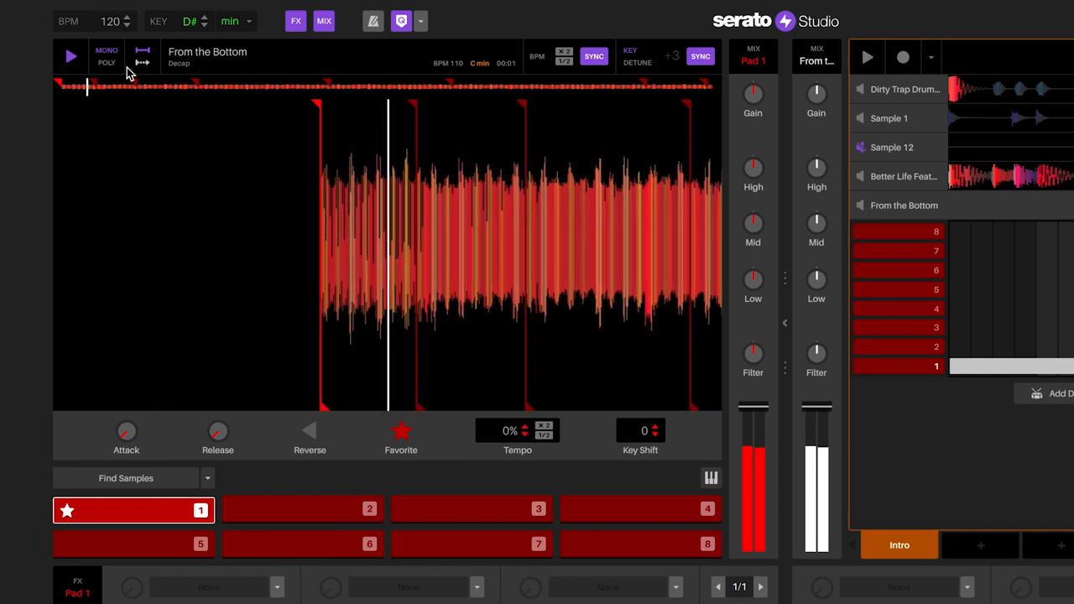
{"action": "left_click", "coordinate": [126, 545]}
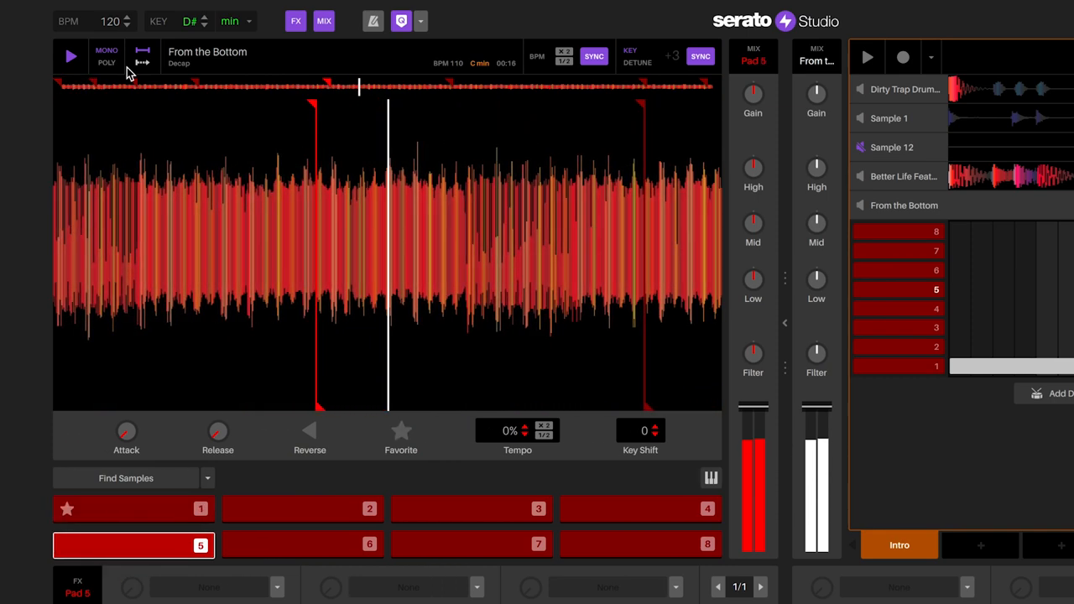
{"action": "left_click", "coordinate": [132, 510]}
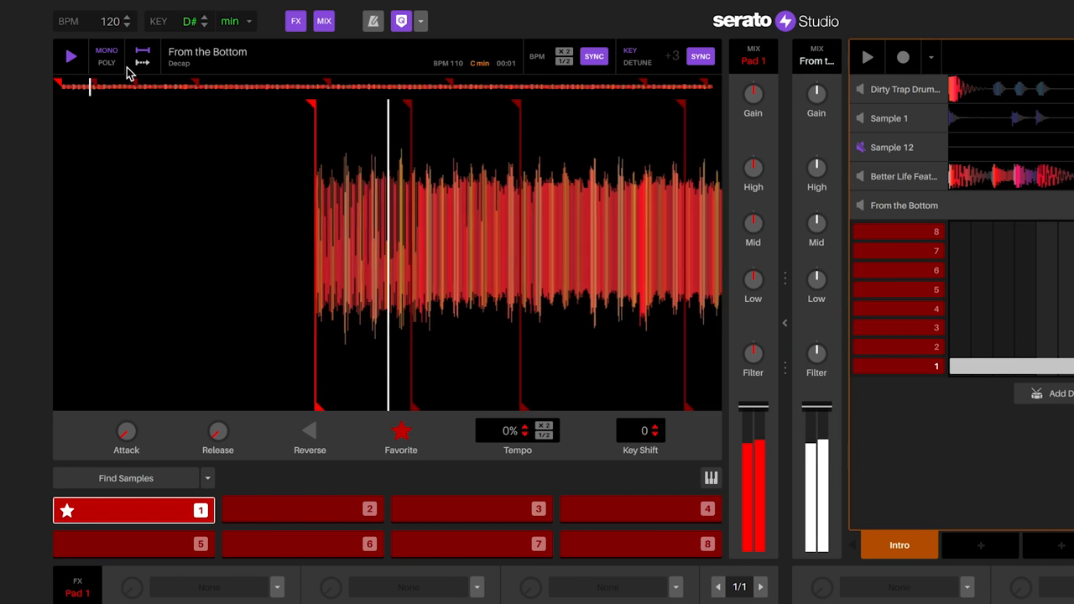
{"action": "left_click", "coordinate": [126, 544]}
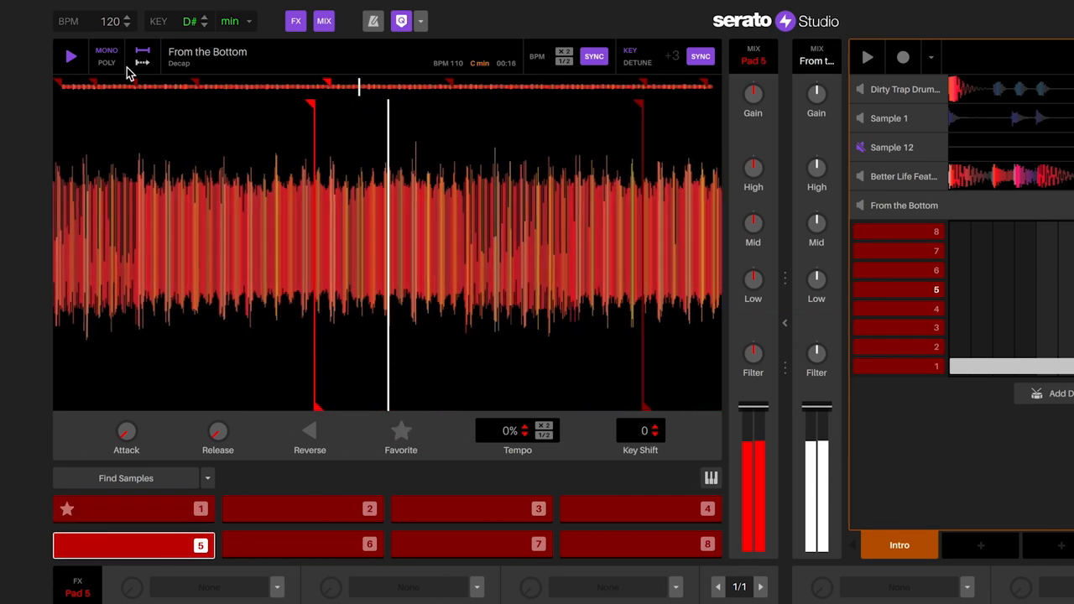